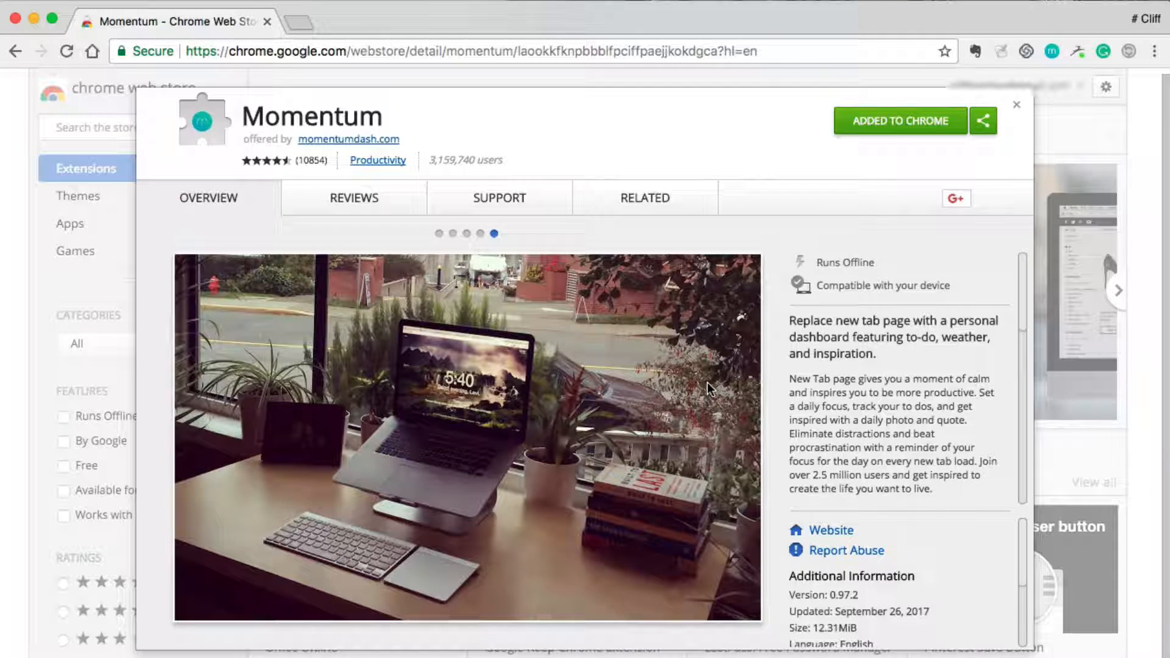
mouse_move(536, 466)
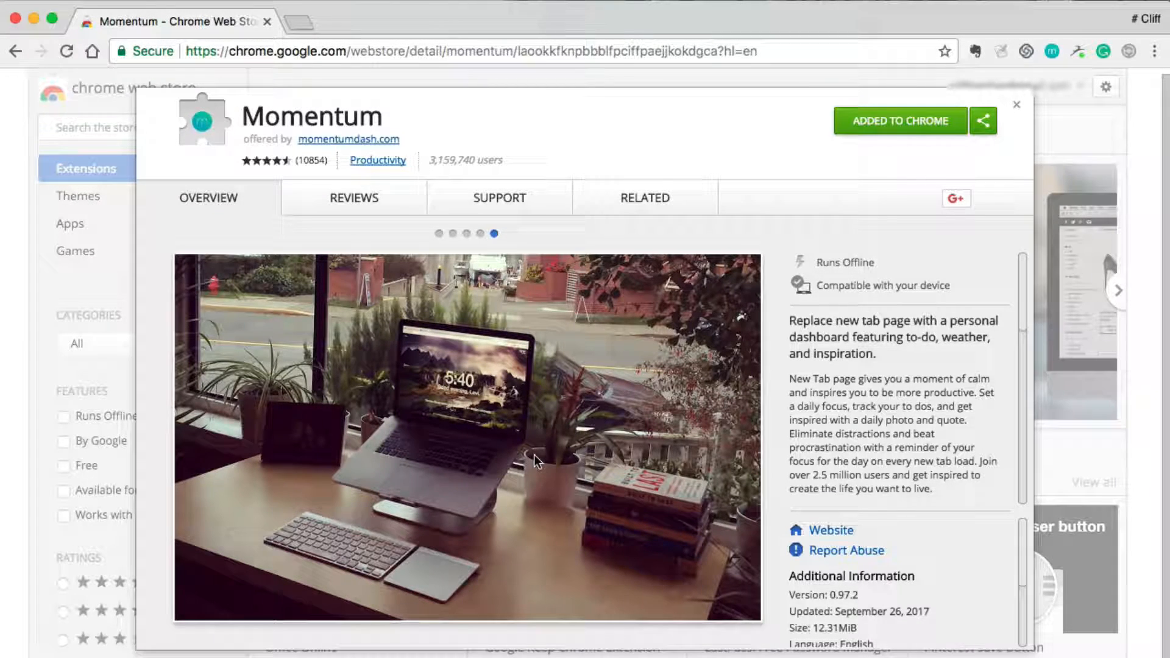
mouse_move(543, 432)
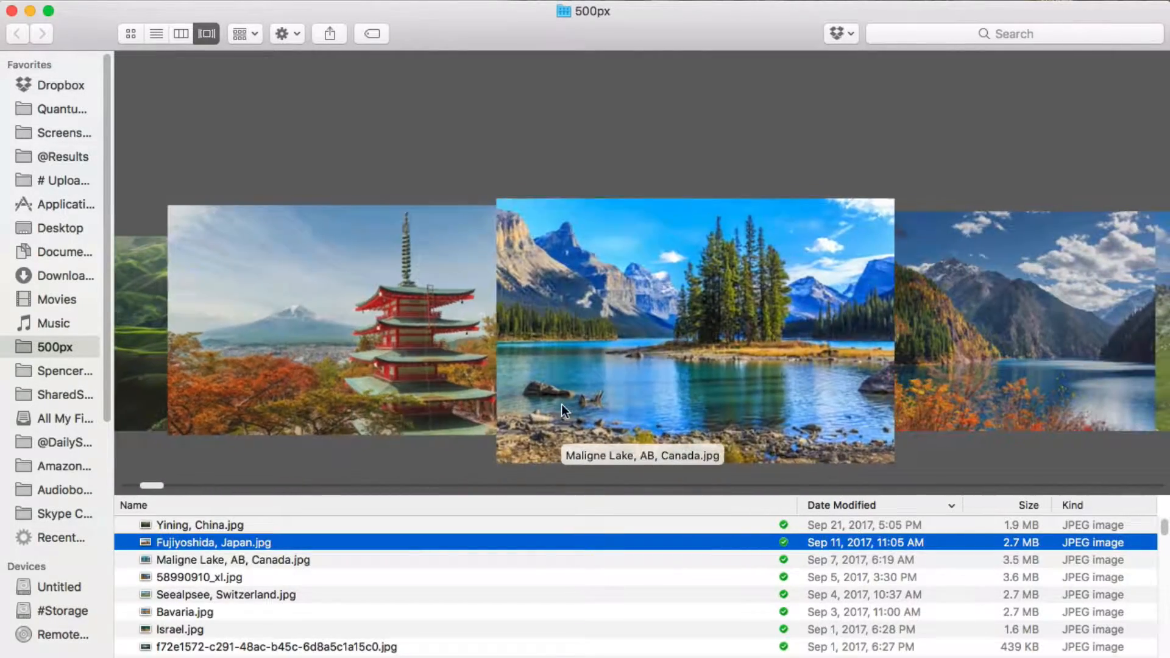
Step: Open the Munnar, India Momentum new tab and bring up the background photo's context menu
left_click(231, 560)
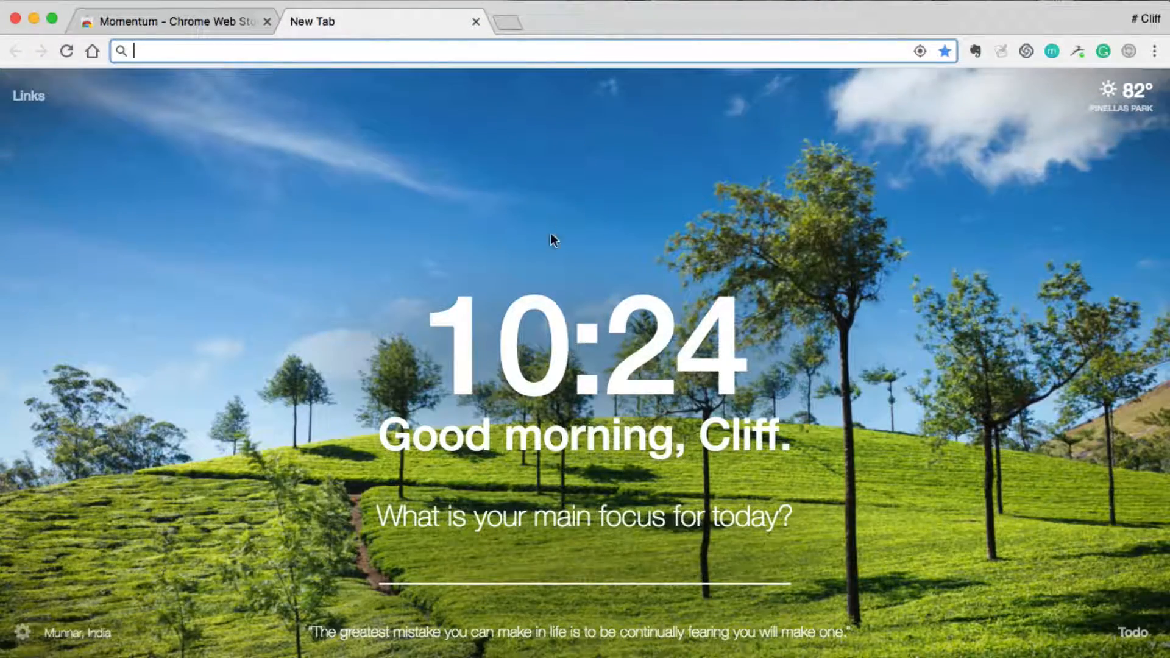
mouse_move(961, 305)
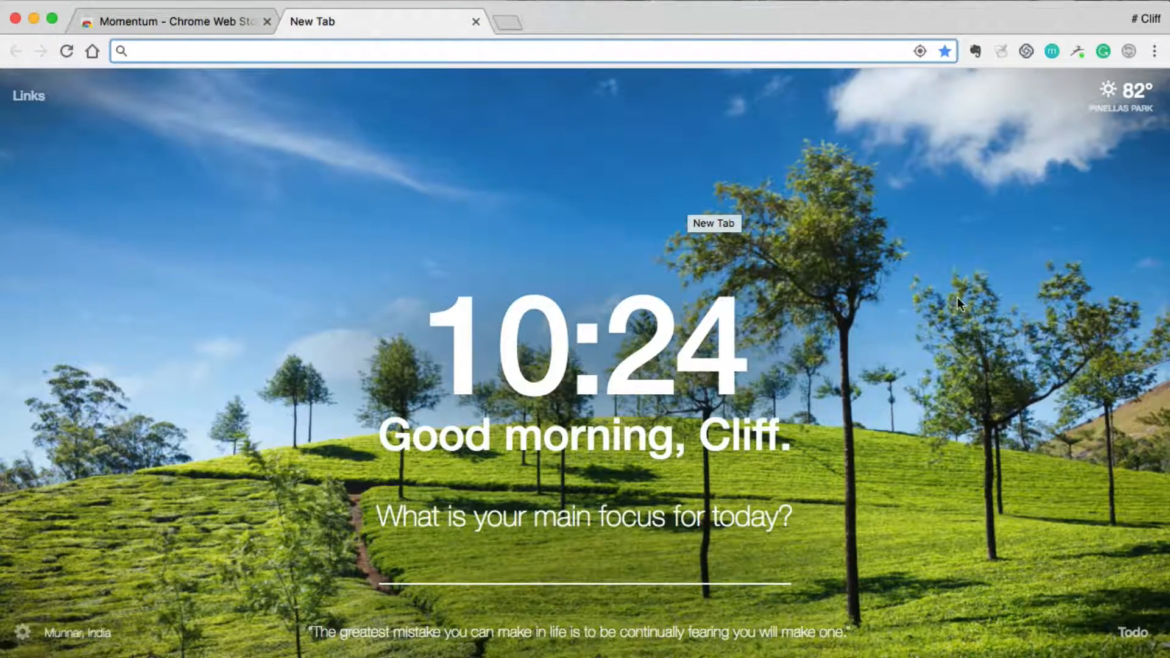
right_click(962, 305)
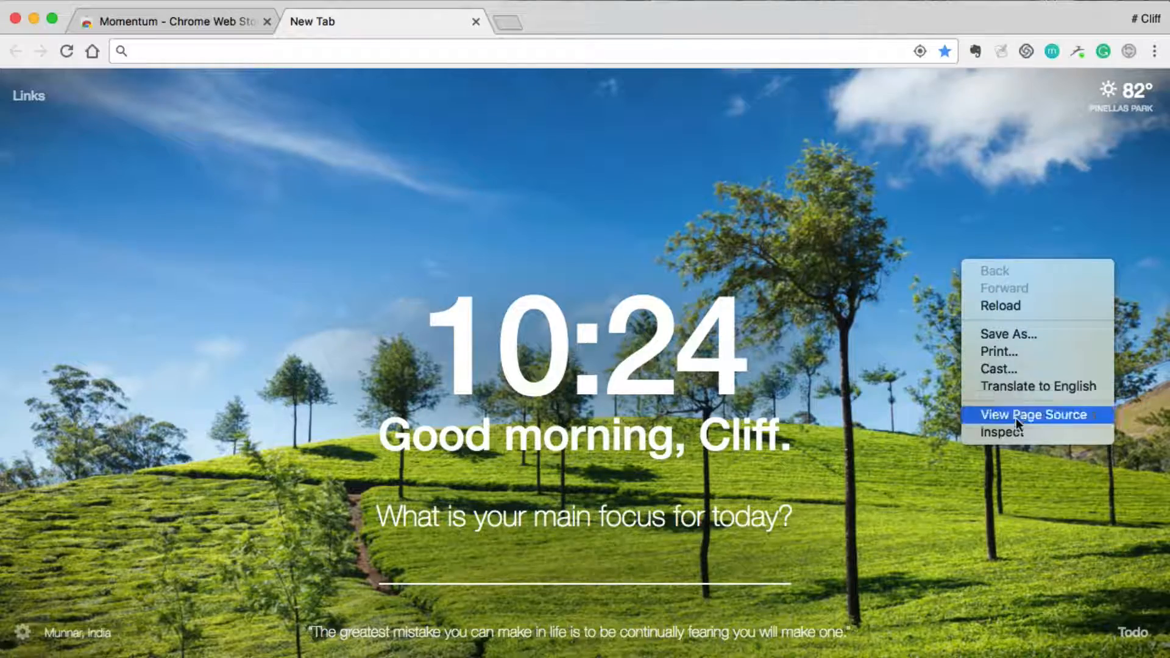
mouse_move(1012, 439)
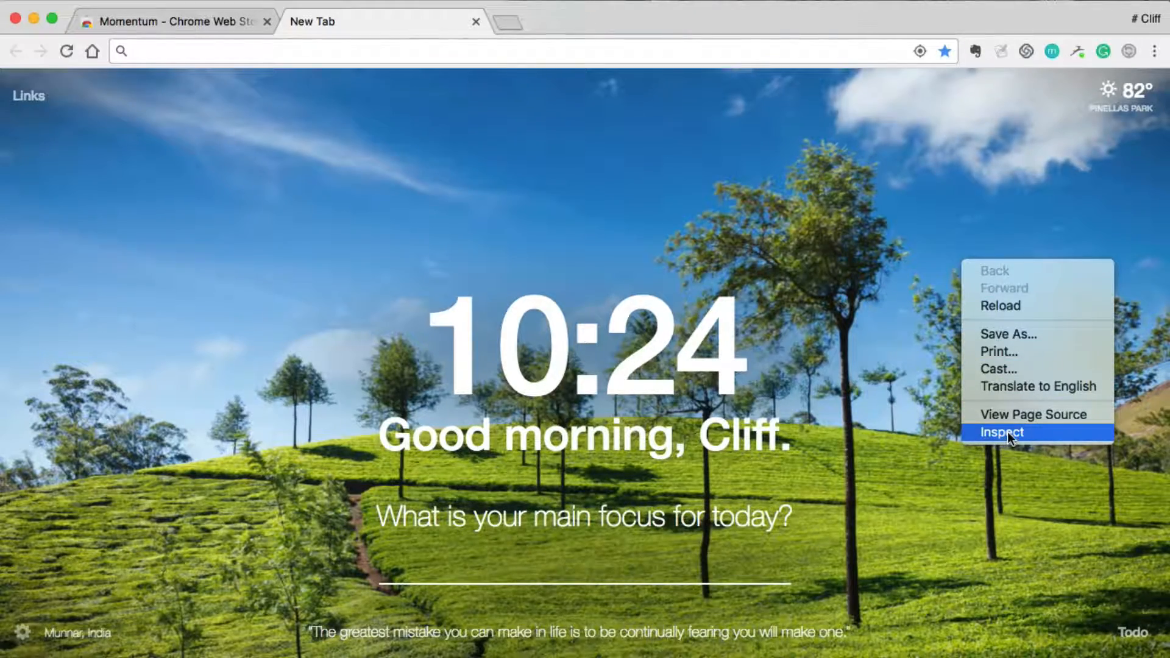
Step: Inspect ul#background and expand it to reach the style attribute holding the 29847215_xl.jpg URL
left_click(1003, 432)
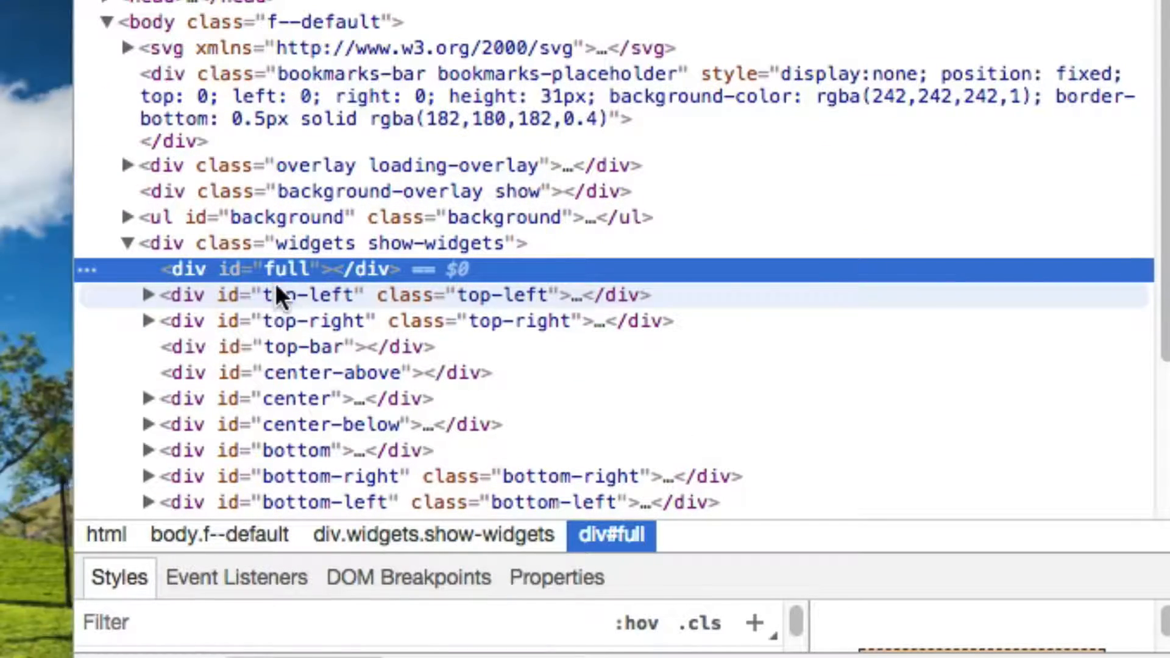
left_click(286, 217)
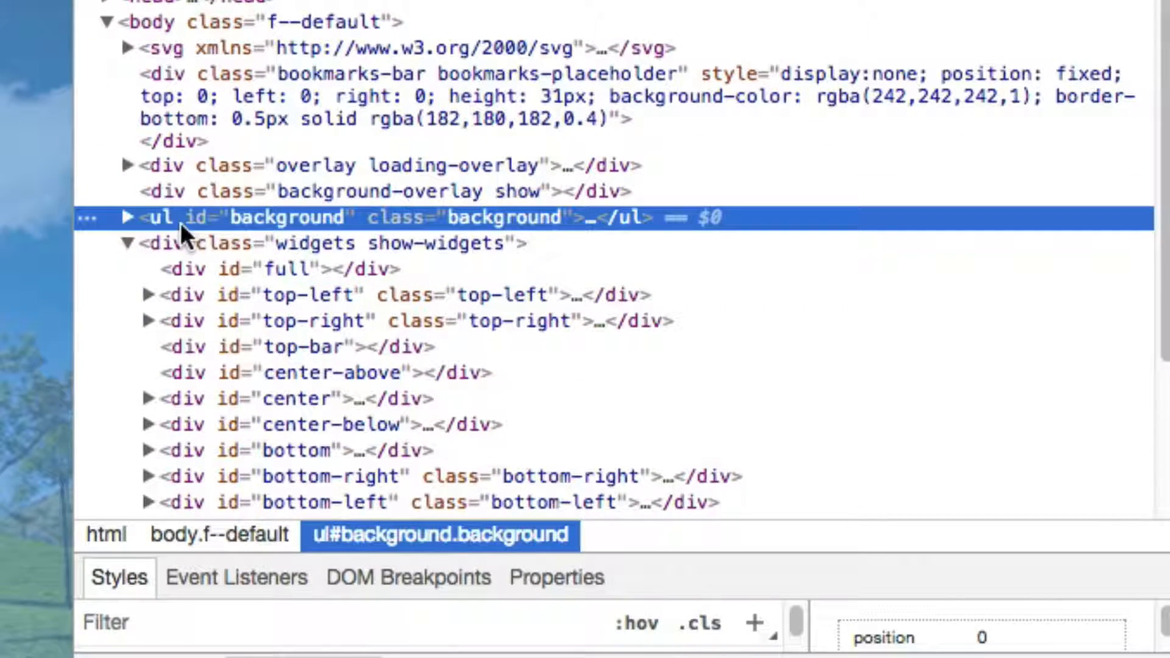
mouse_move(216, 225)
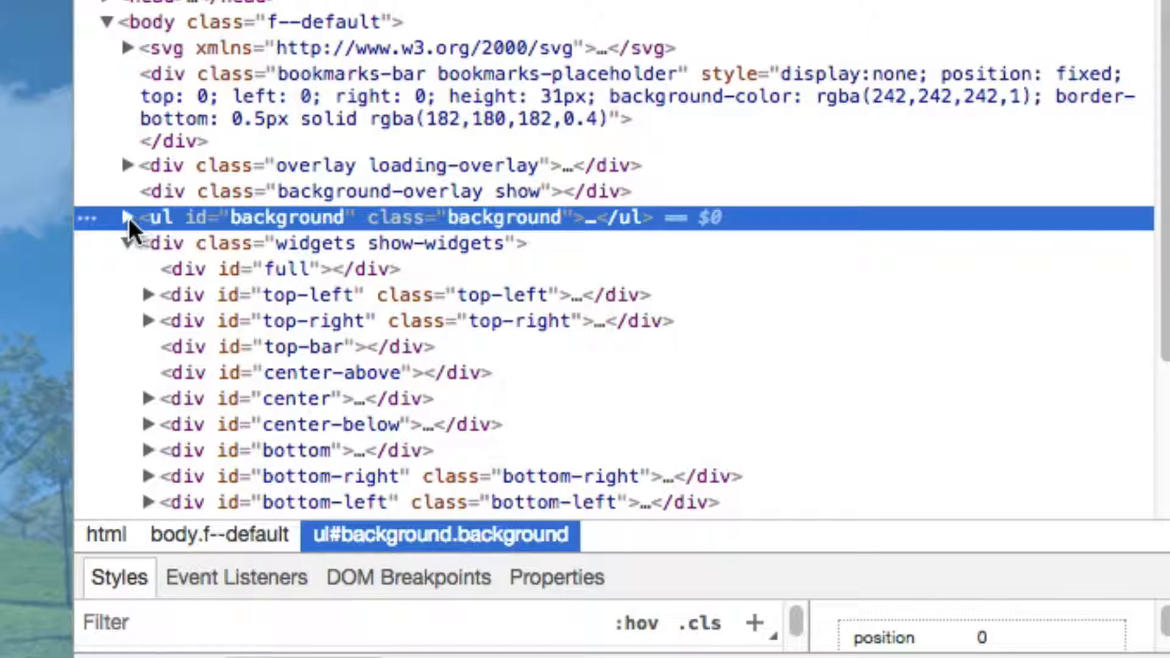
left_click(128, 218)
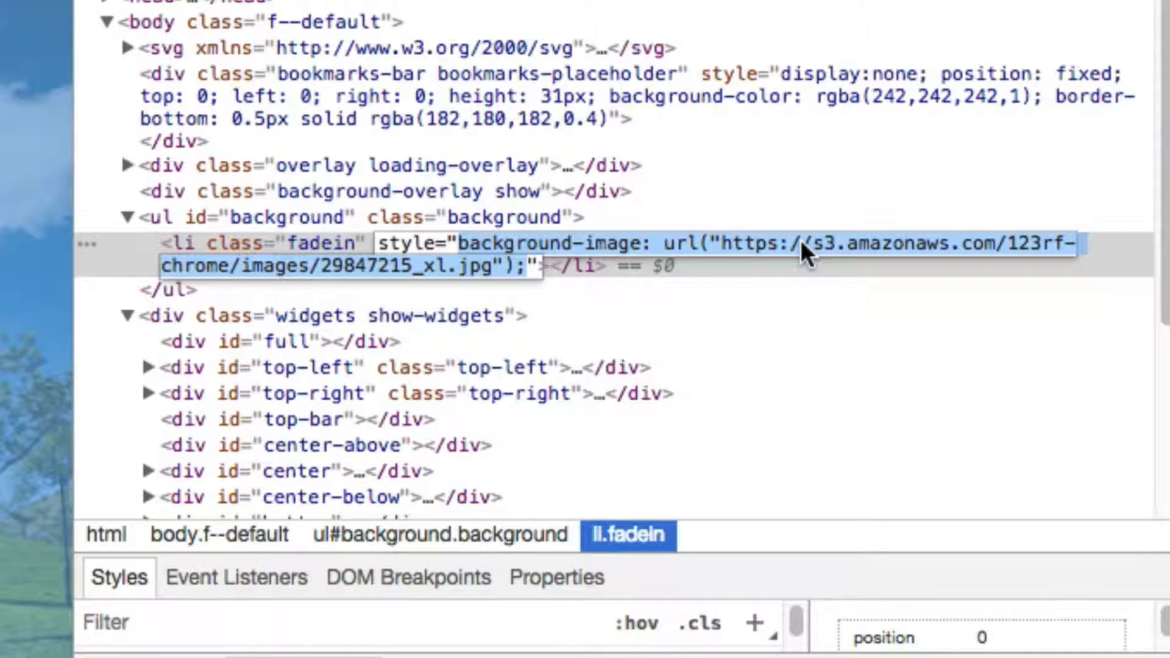
right_click(806, 254)
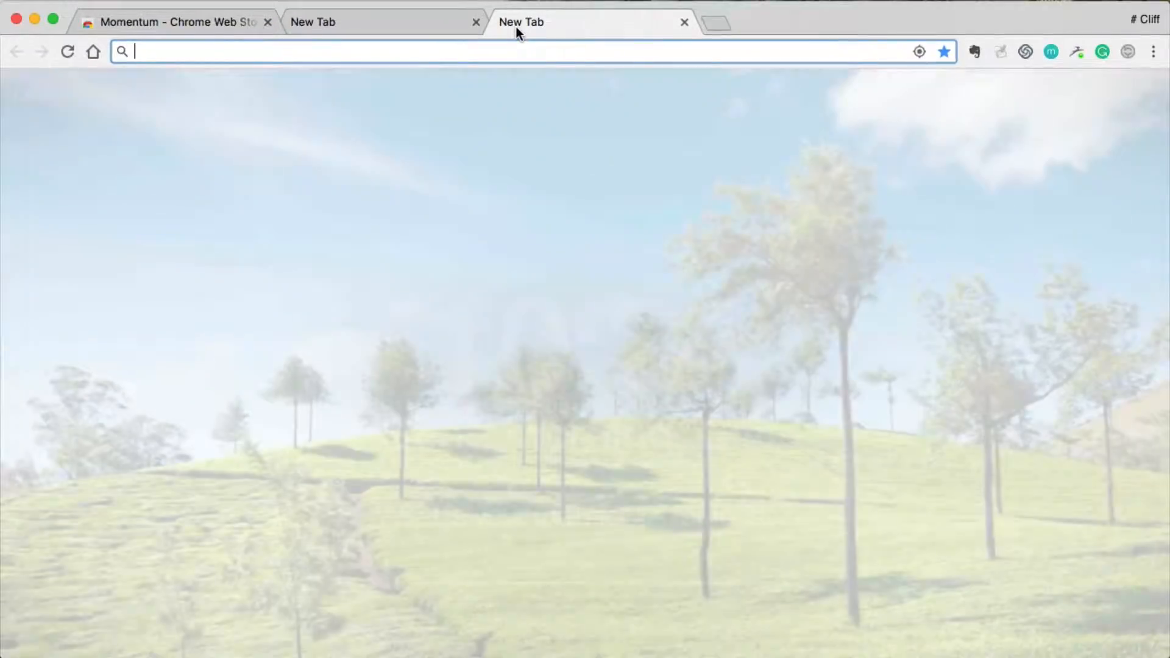
type("background-image: url(\"https://s3.amazonaws.com/123rf-chrome/images/29847215_xl.jpg\");")
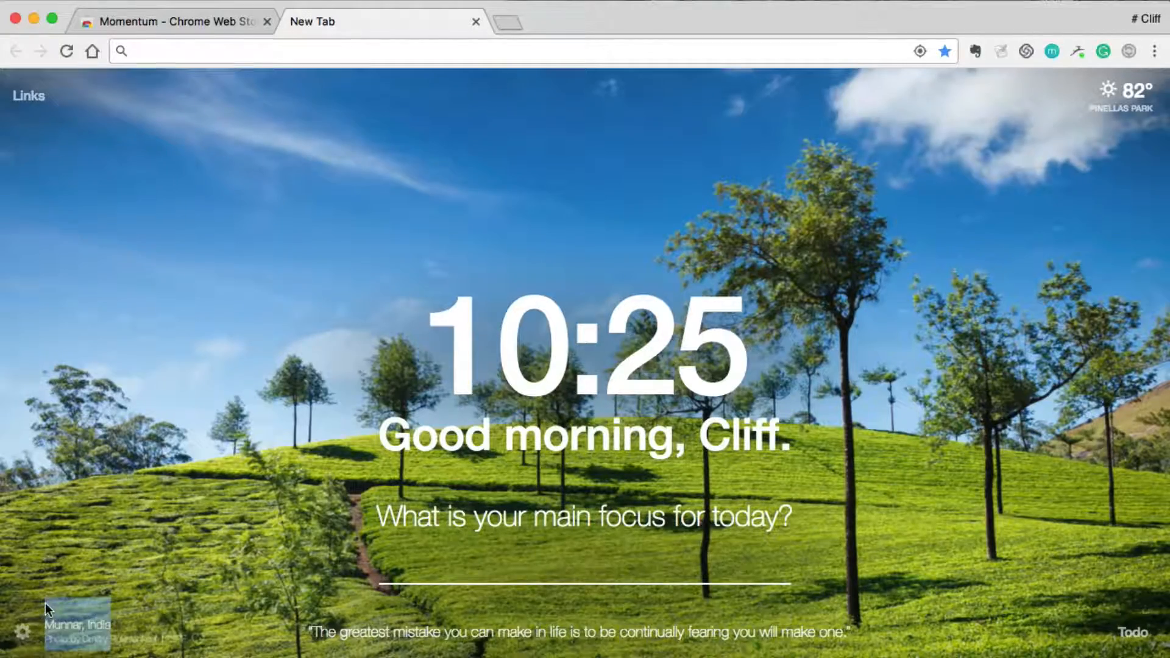
mouse_move(127, 630)
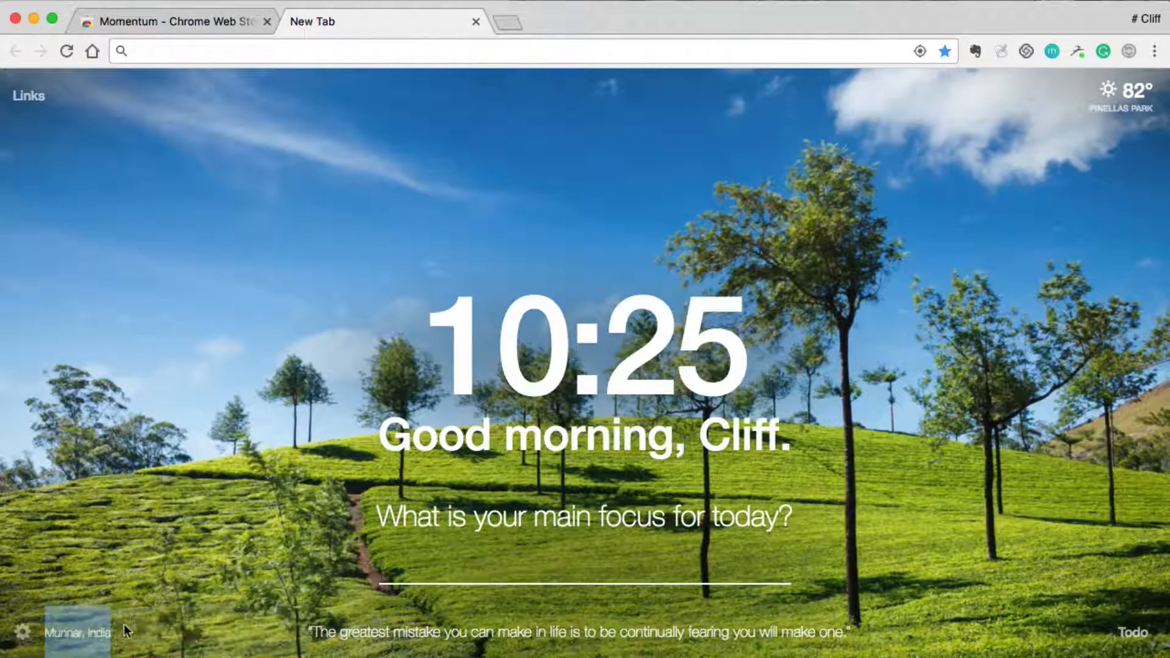